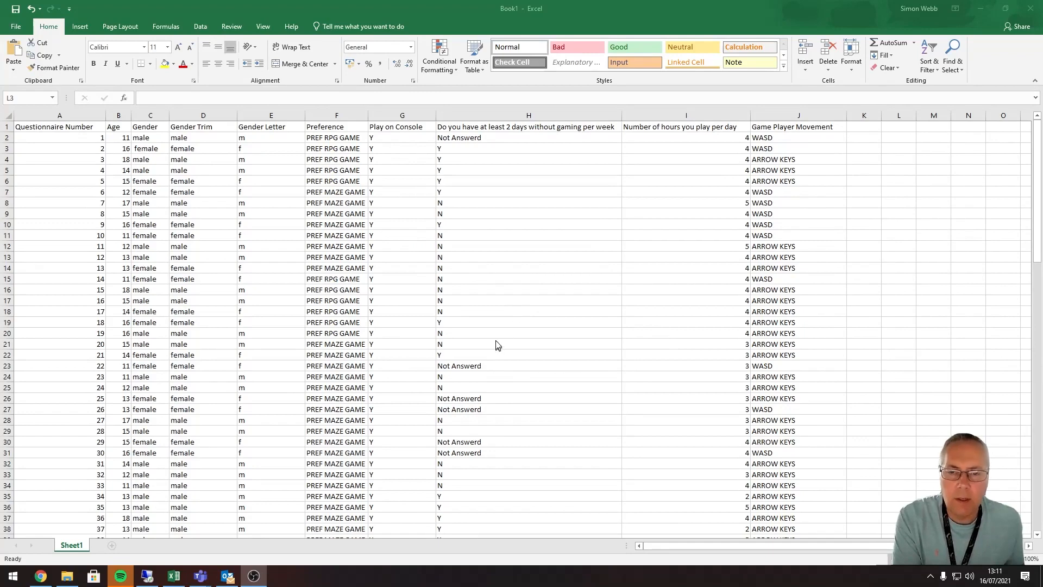
pyautogui.moveTo(455, 317)
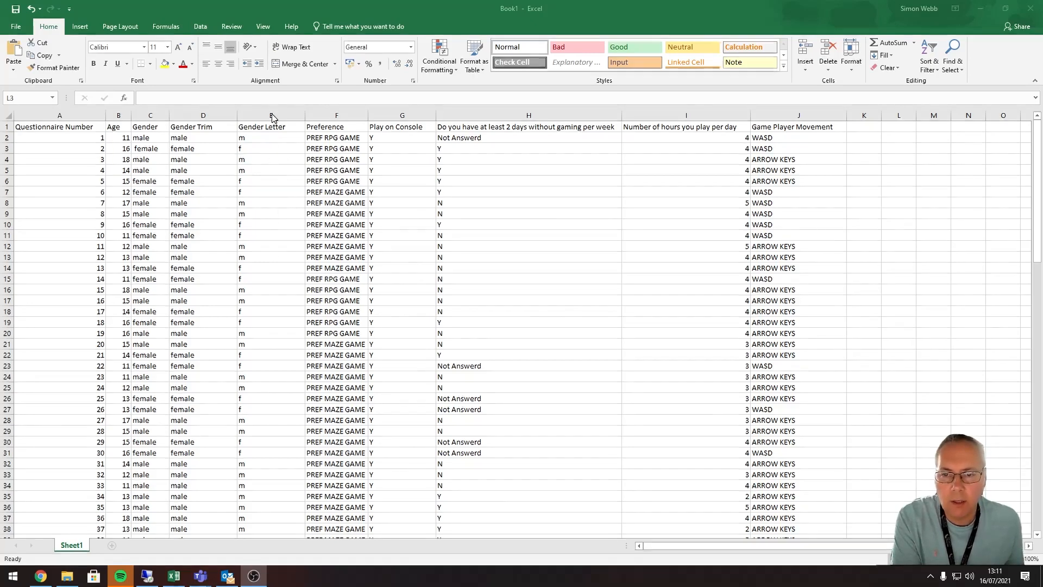
# Insert a blank column before Preference, next to Gender Letter.
pyautogui.click(271, 115)
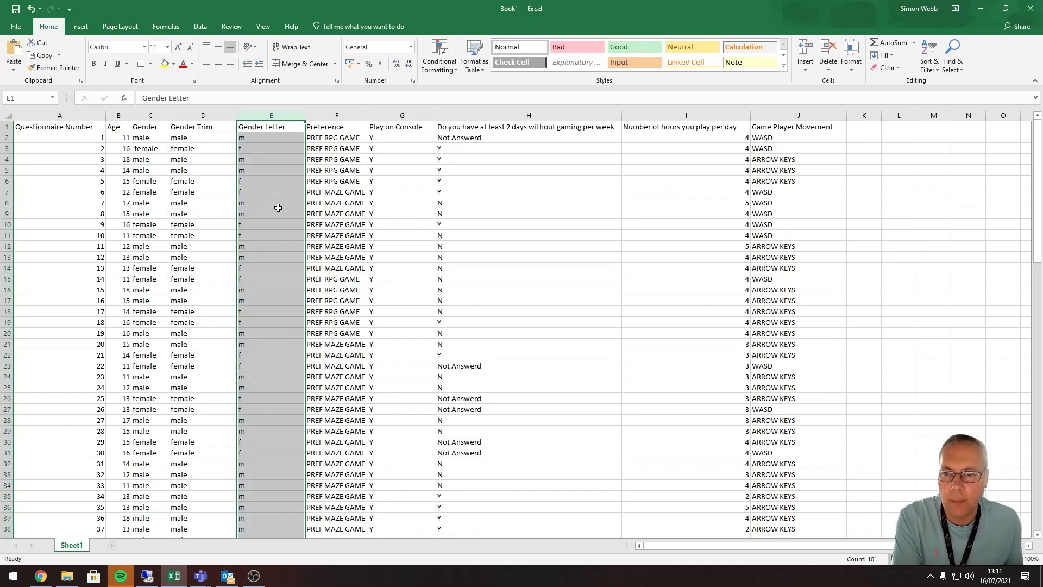
pyautogui.moveTo(342, 181)
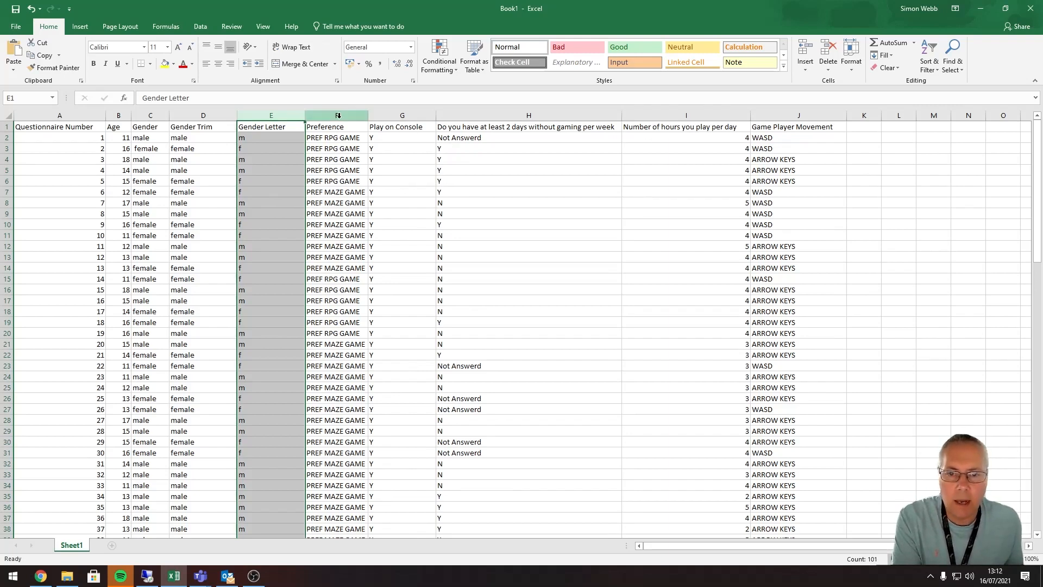
pyautogui.rightClick(336, 115)
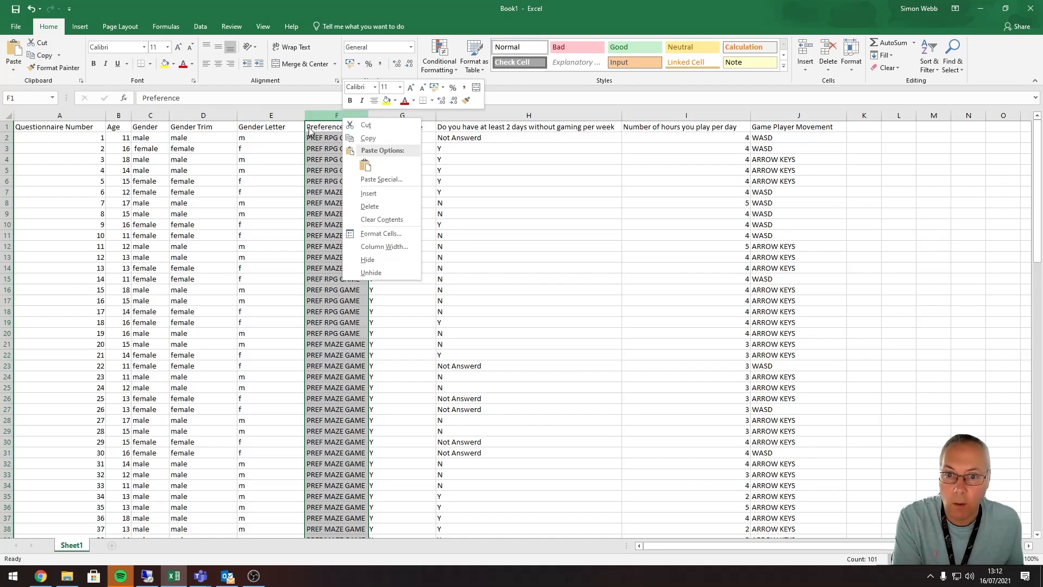
pyautogui.moveTo(379, 260)
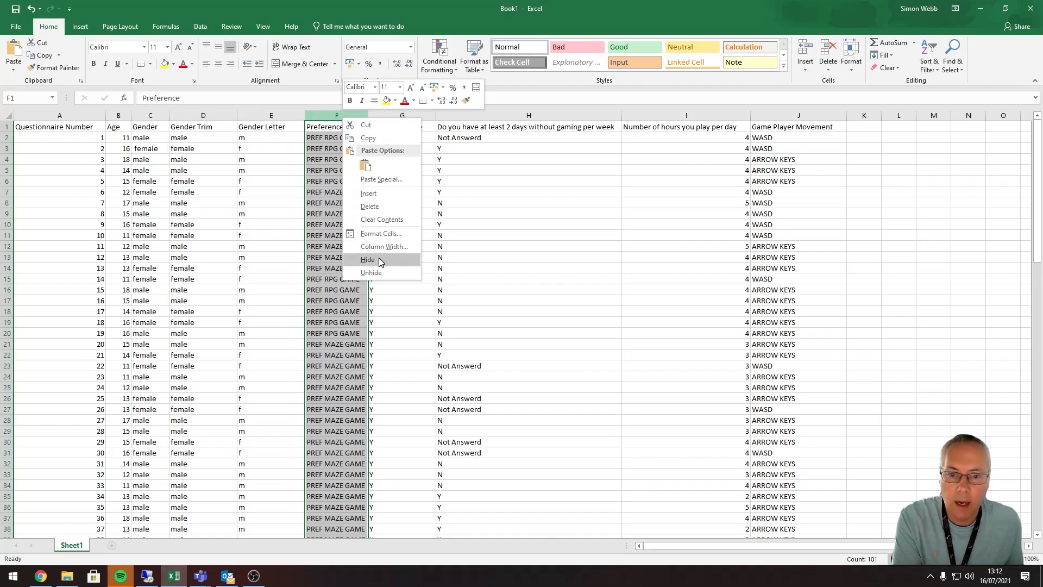
pyautogui.click(367, 260)
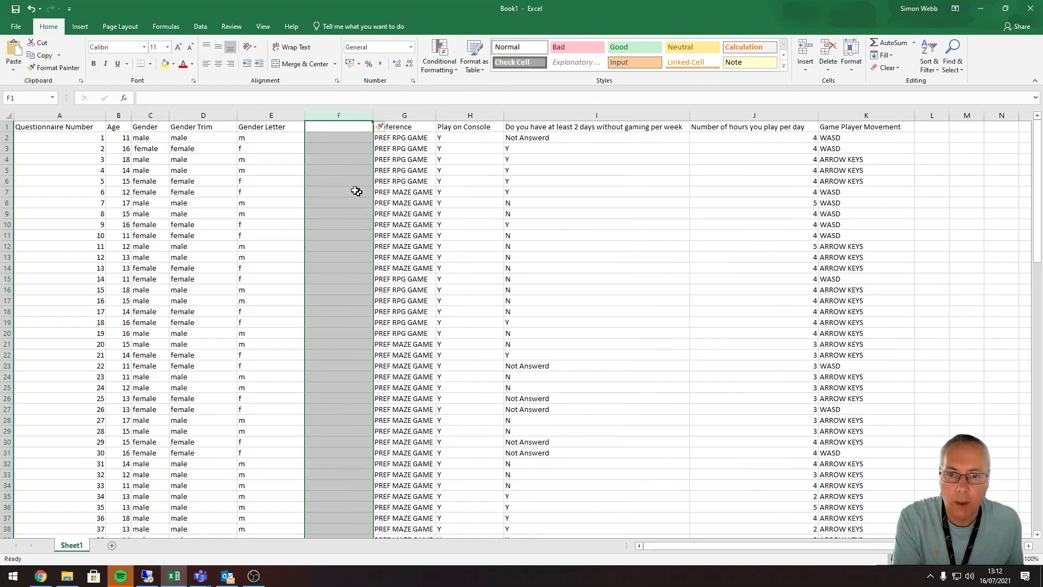
pyautogui.moveTo(380, 46)
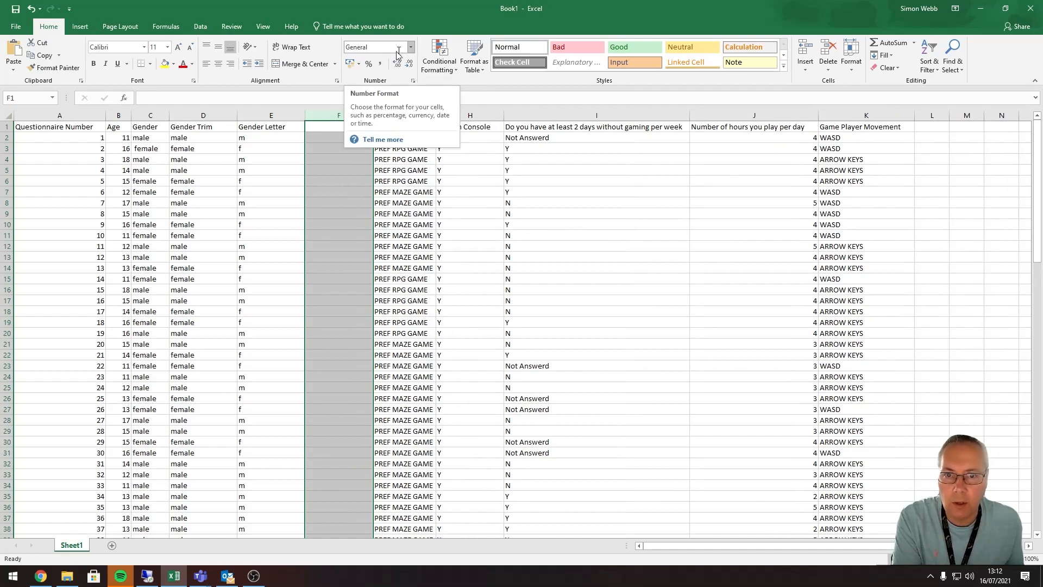
pyautogui.click(338, 159)
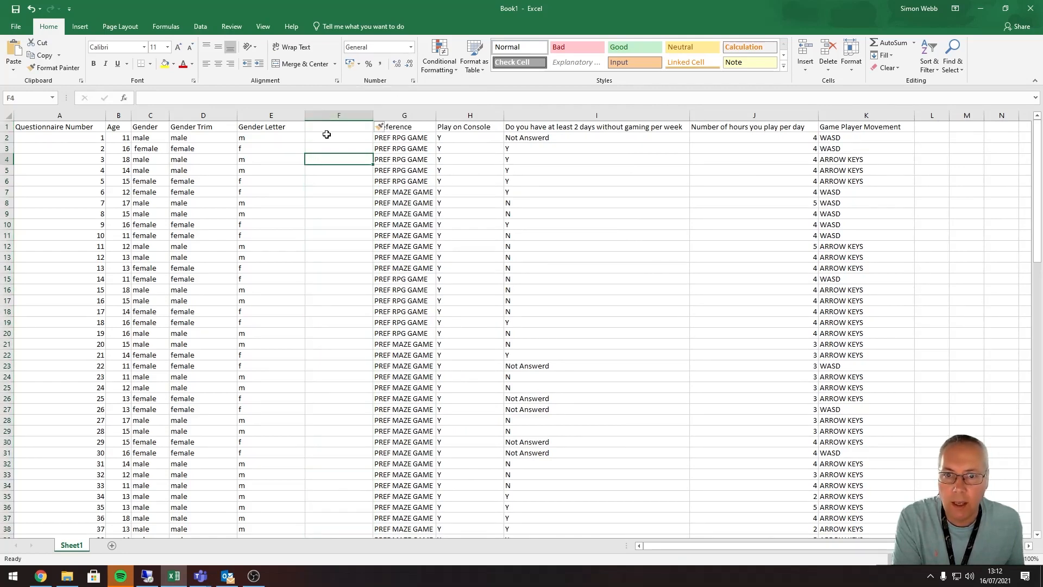
pyautogui.click(339, 126)
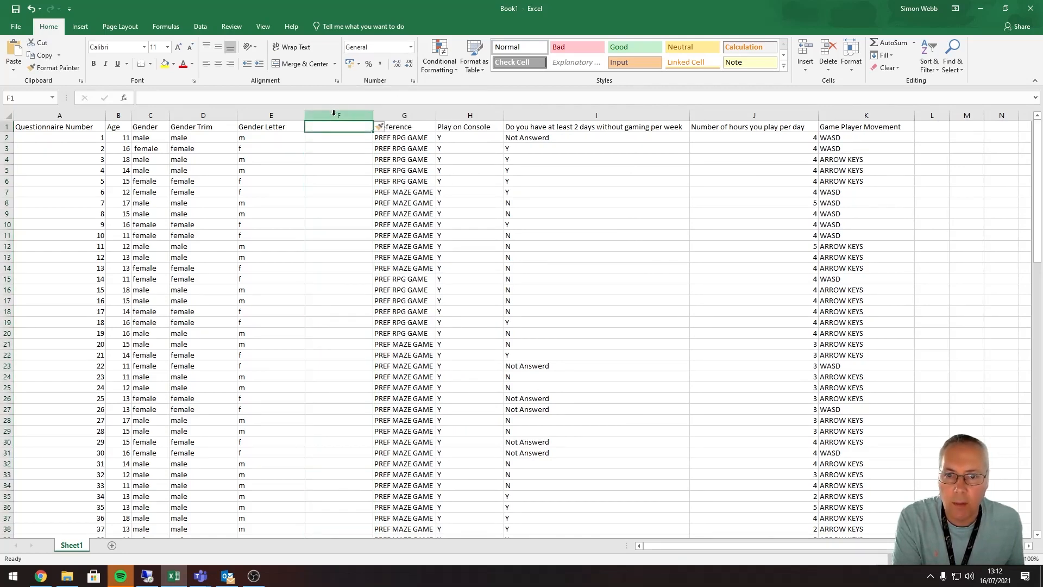
# Head column F 'Gender Upper' and begin a =u formula in F2.
pyautogui.click(338, 115)
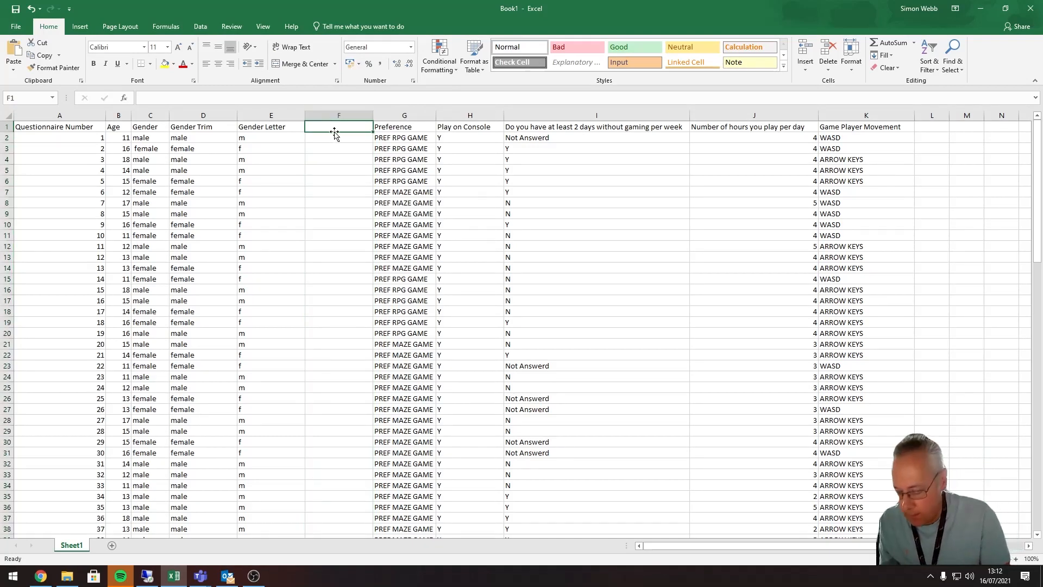
pyautogui.write('Gender Upper')
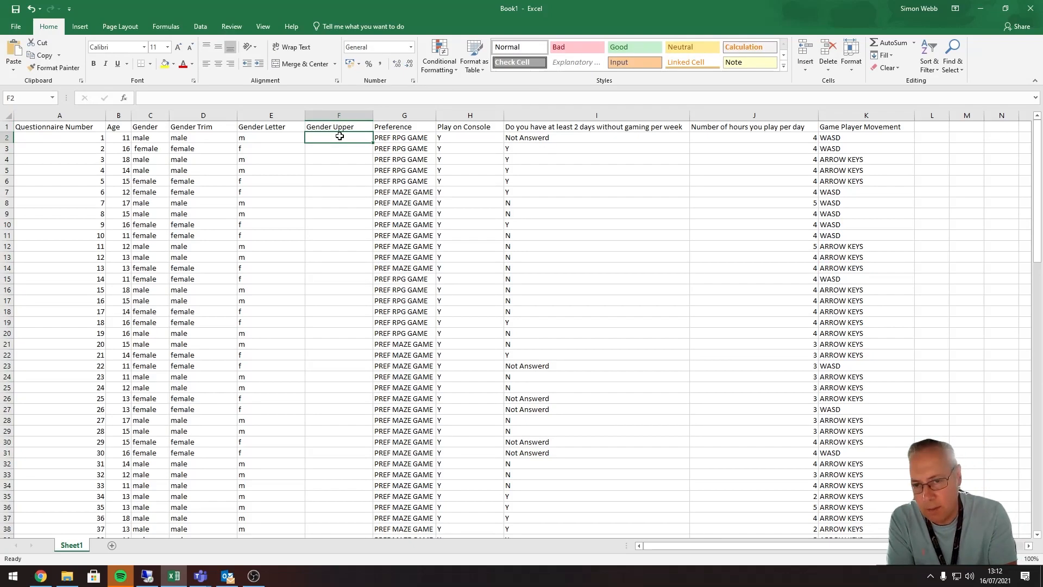
pyautogui.write('=u')
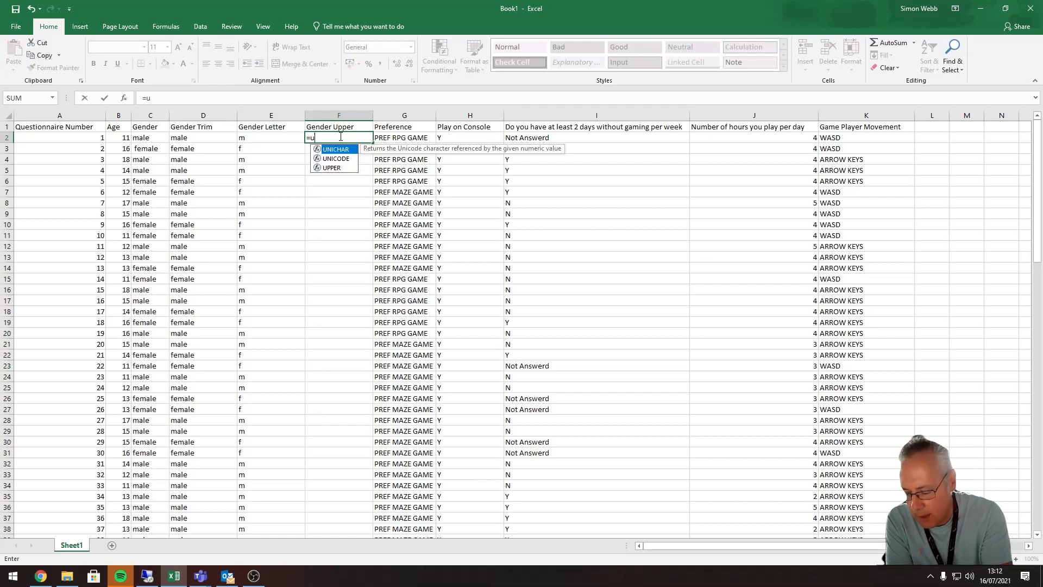
# Complete =UPPER(E2) in F2 so it shows capital M.
pyautogui.write('pper')
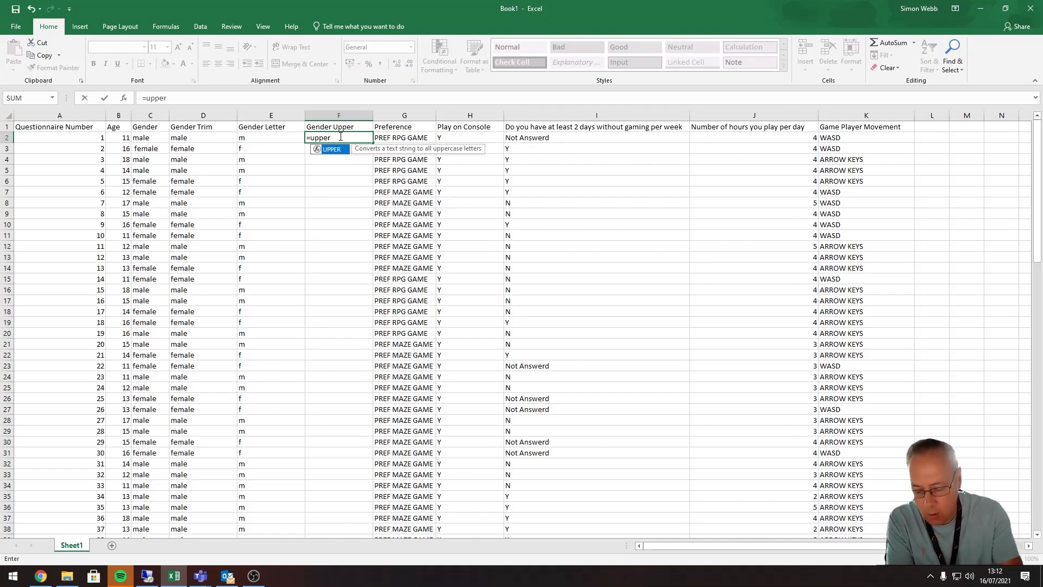
pyautogui.write('(')
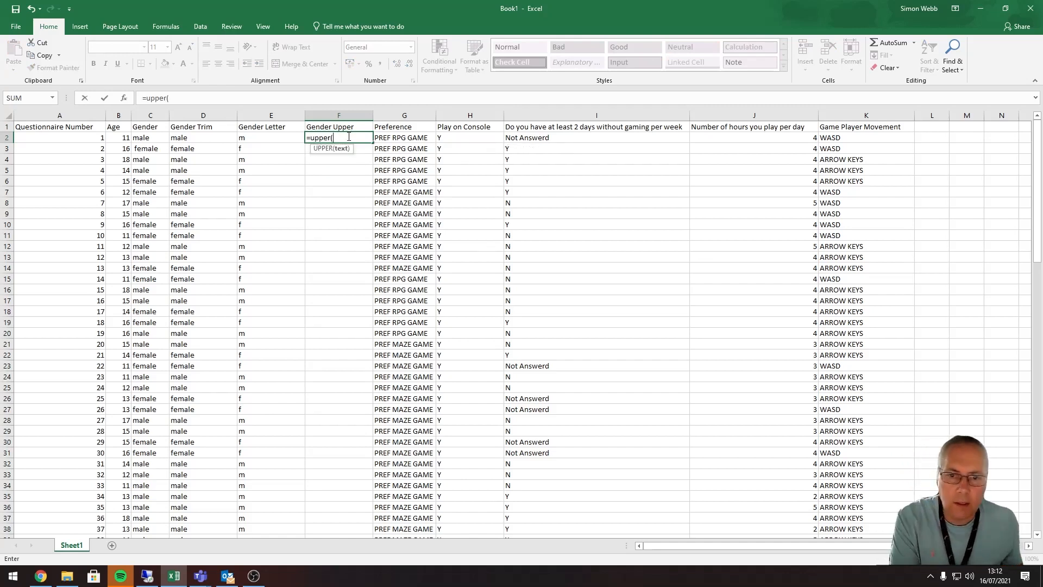
pyautogui.moveTo(352, 152)
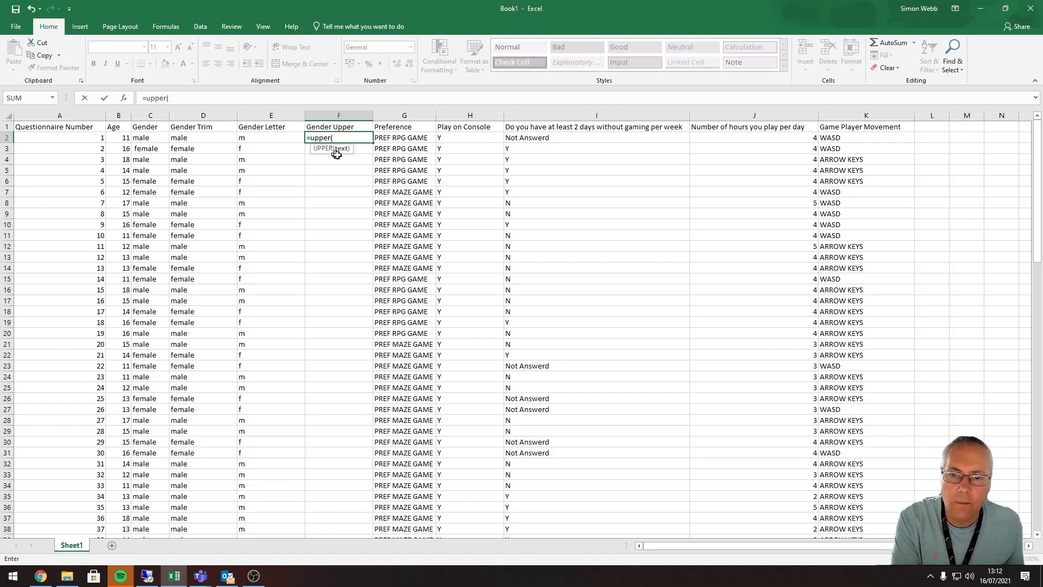
pyautogui.moveTo(341, 175)
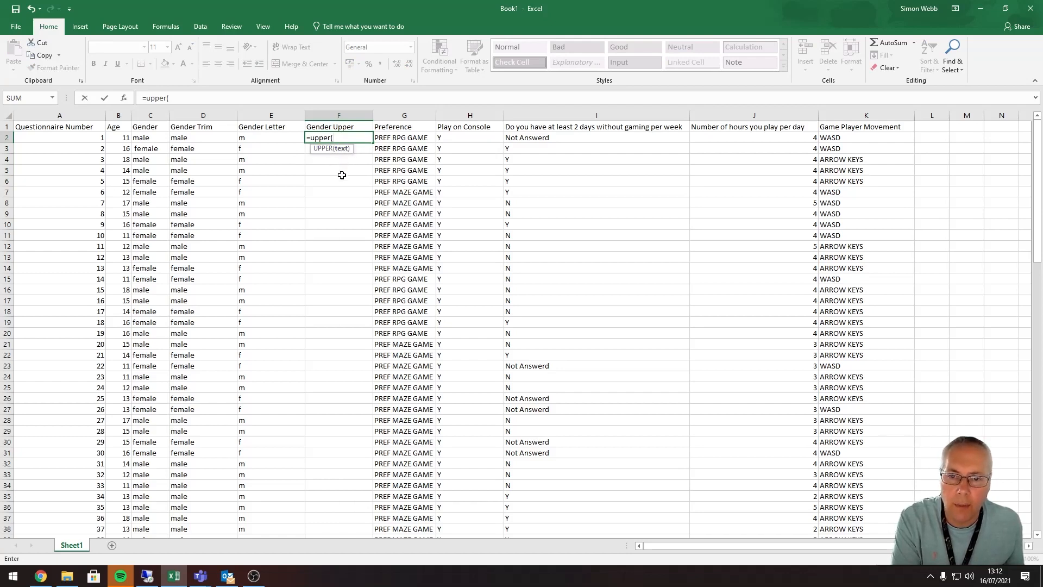
pyautogui.moveTo(252, 138)
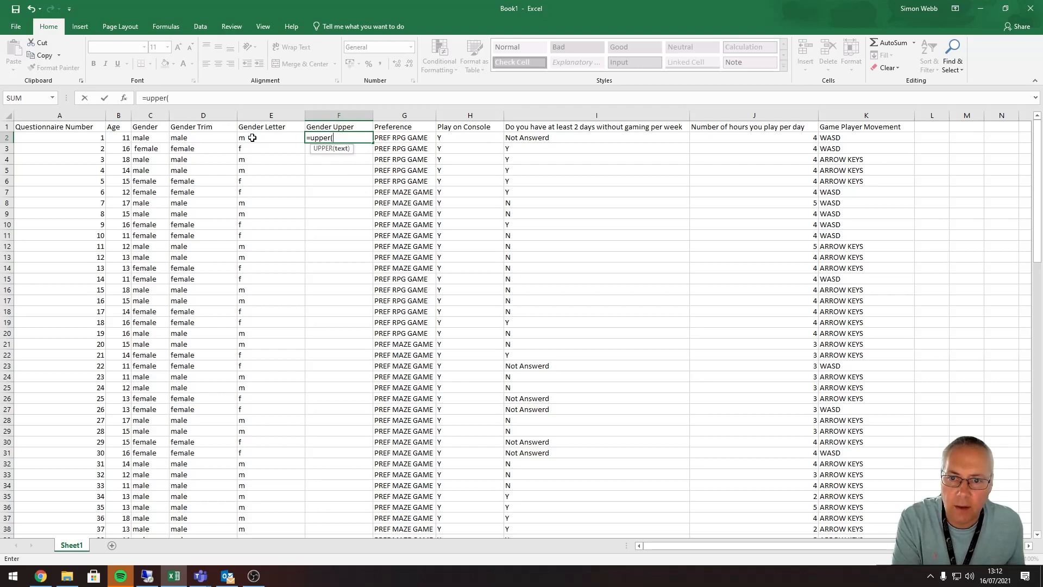
pyautogui.click(270, 138)
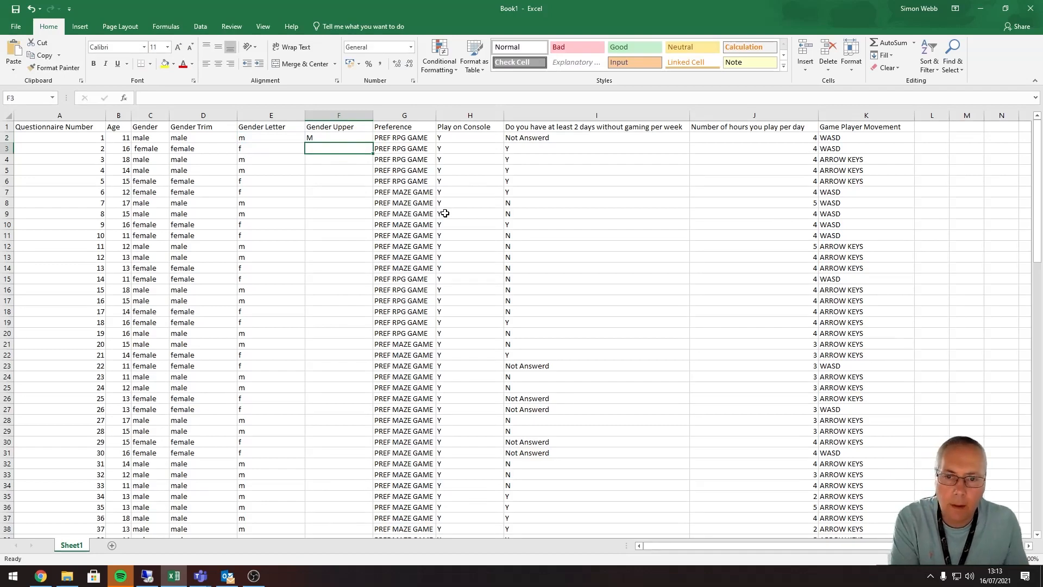
# Fill =UPPER(E2) from F2 down to every survey row.
pyautogui.click(338, 138)
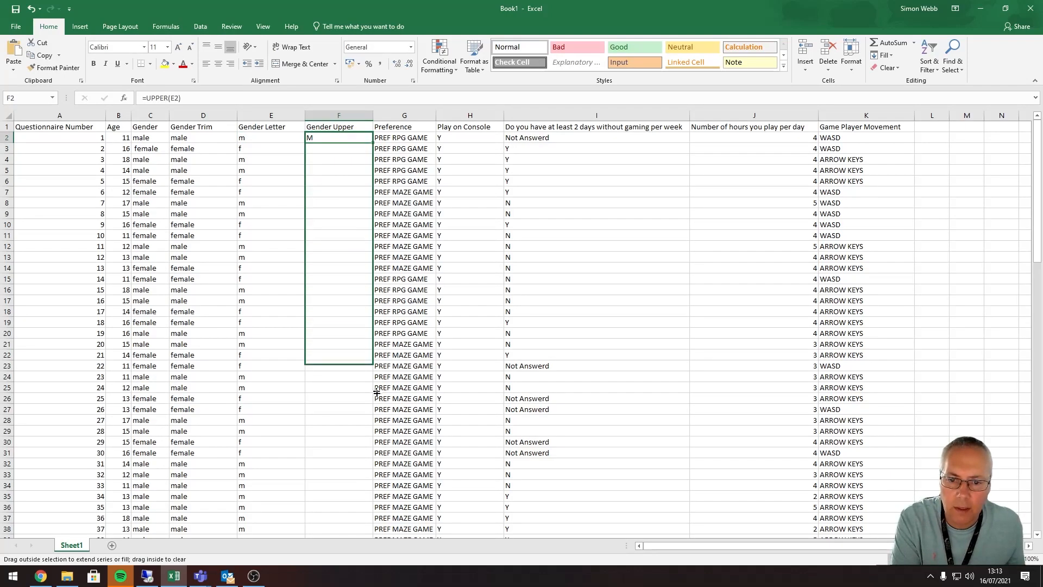
pyautogui.scroll(-3)
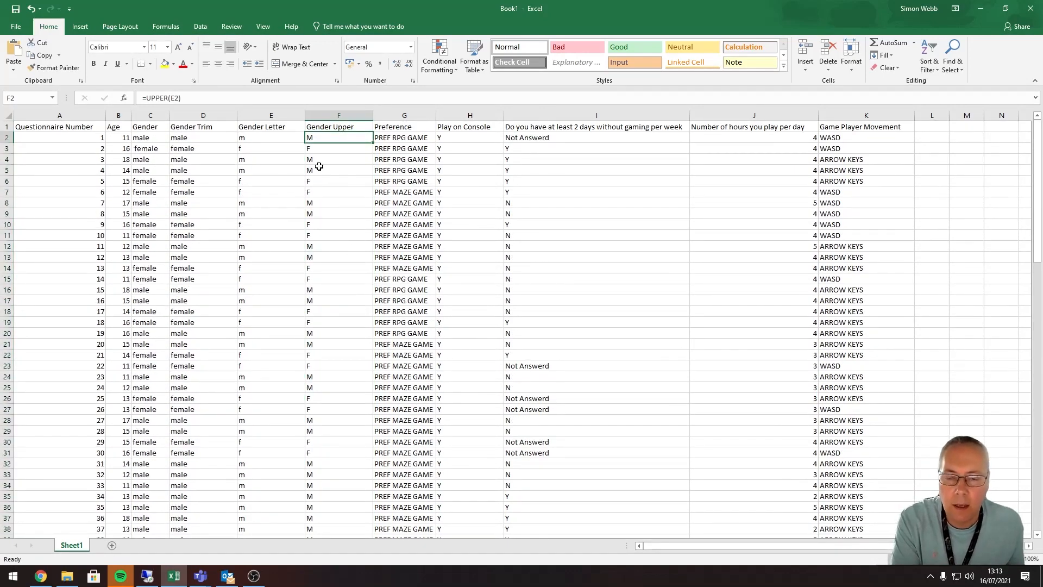
pyautogui.moveTo(352, 238)
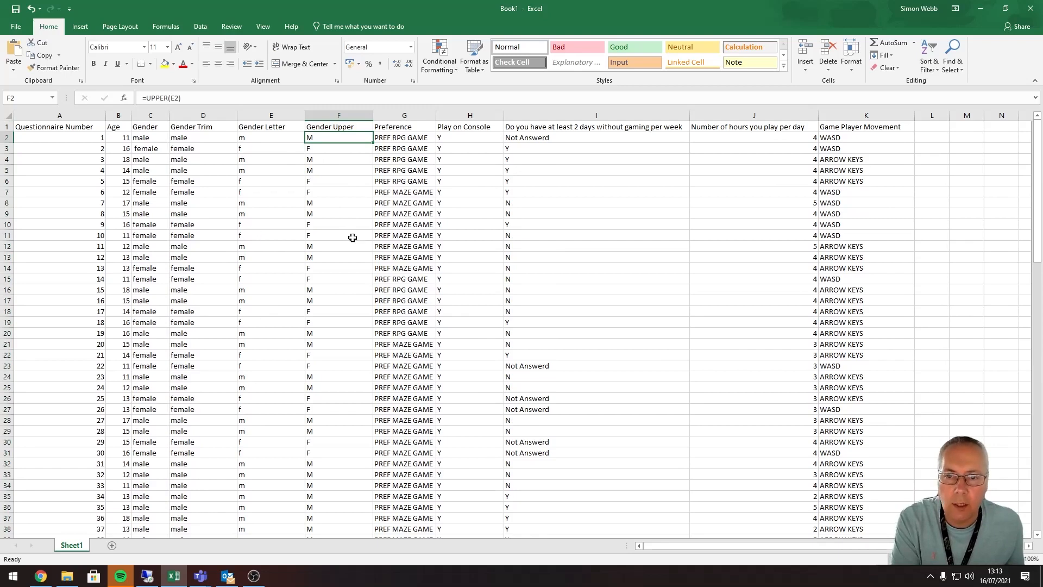
pyautogui.moveTo(348, 228)
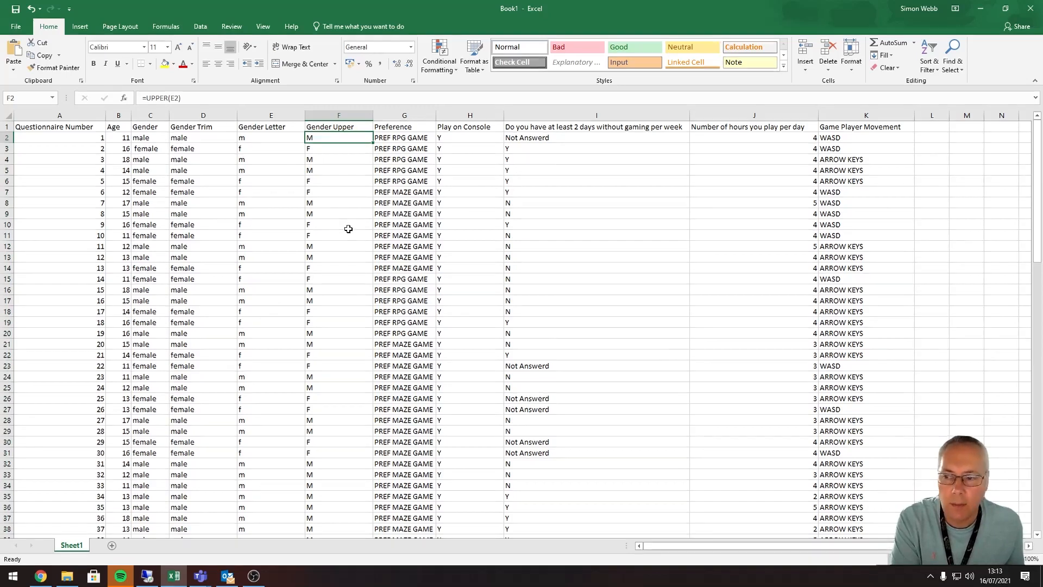